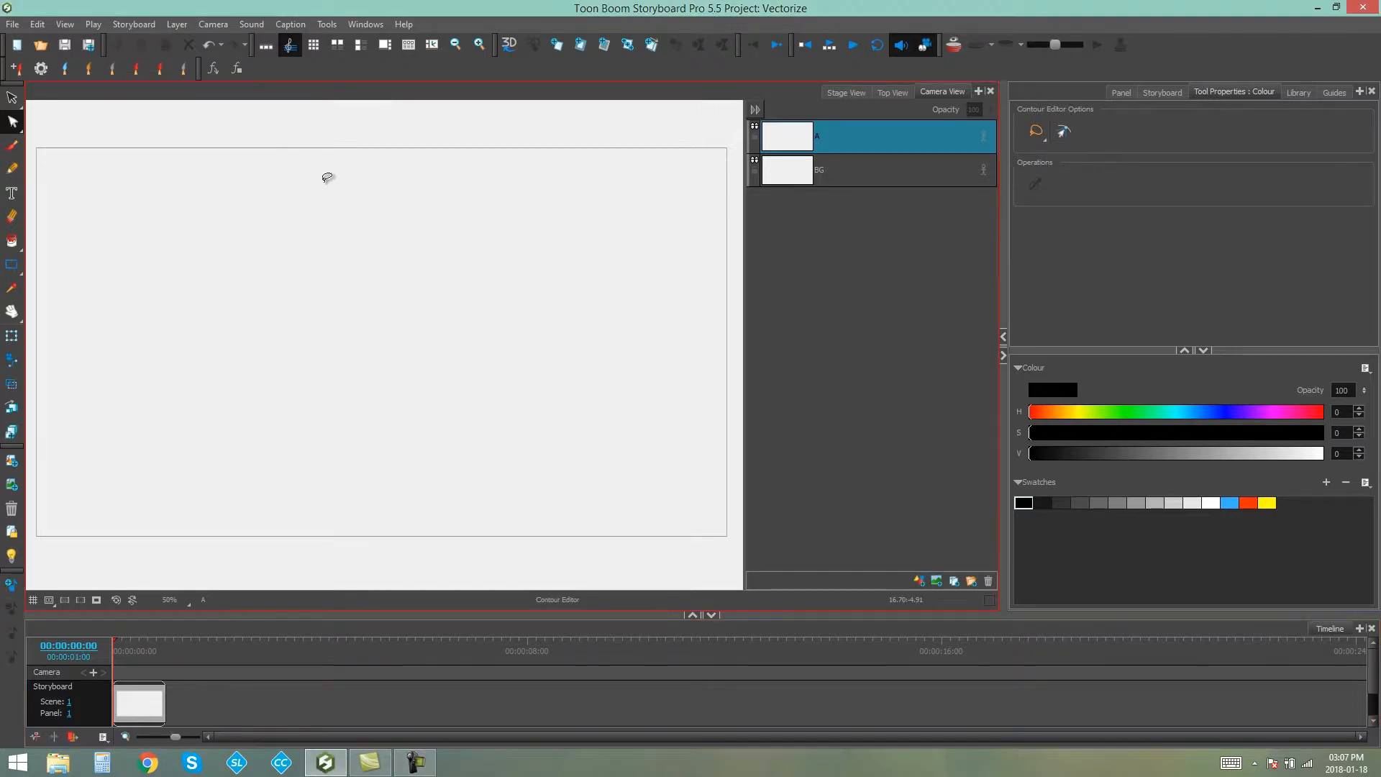
{"action": "mouse_move", "coordinate": [104, 122]}
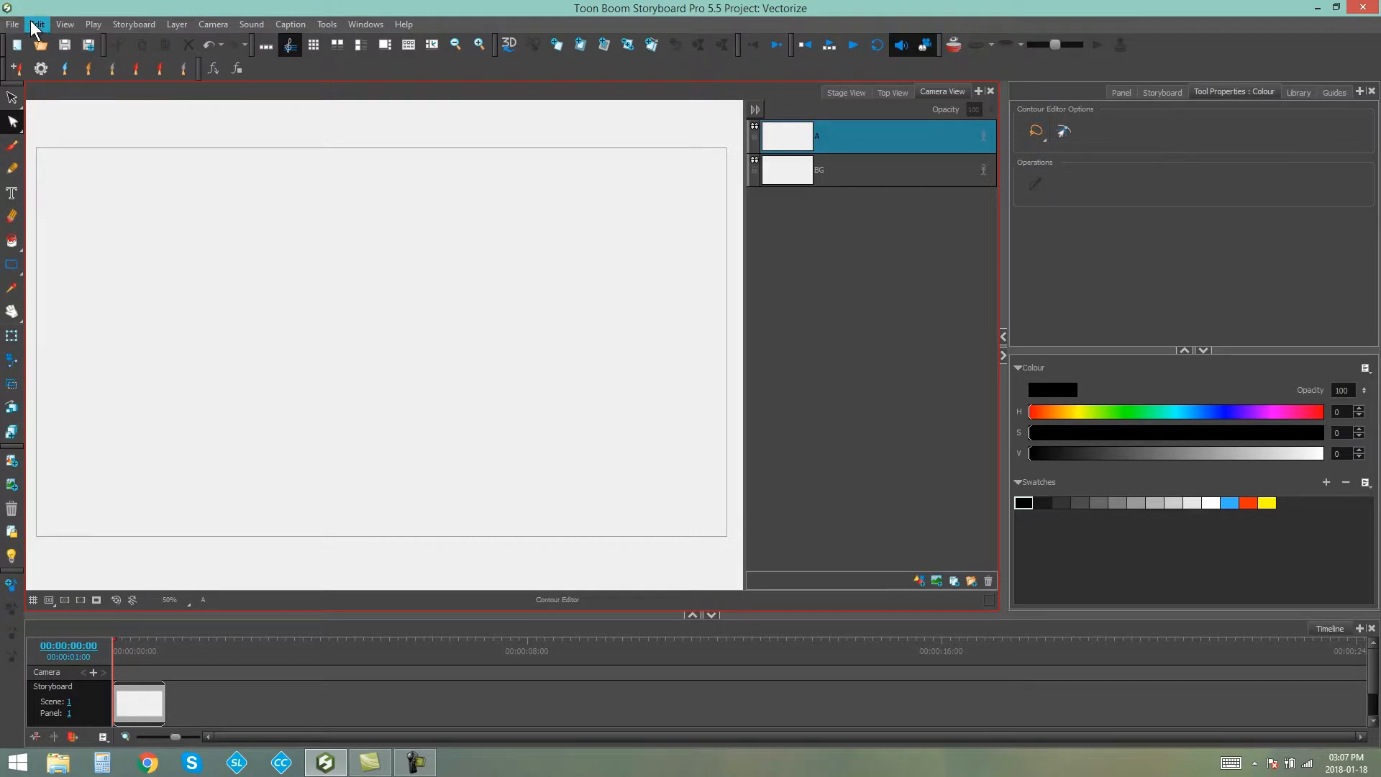
Review the image Import/Export preferences and confirm them.
{"action": "left_click", "coordinate": [36, 24]}
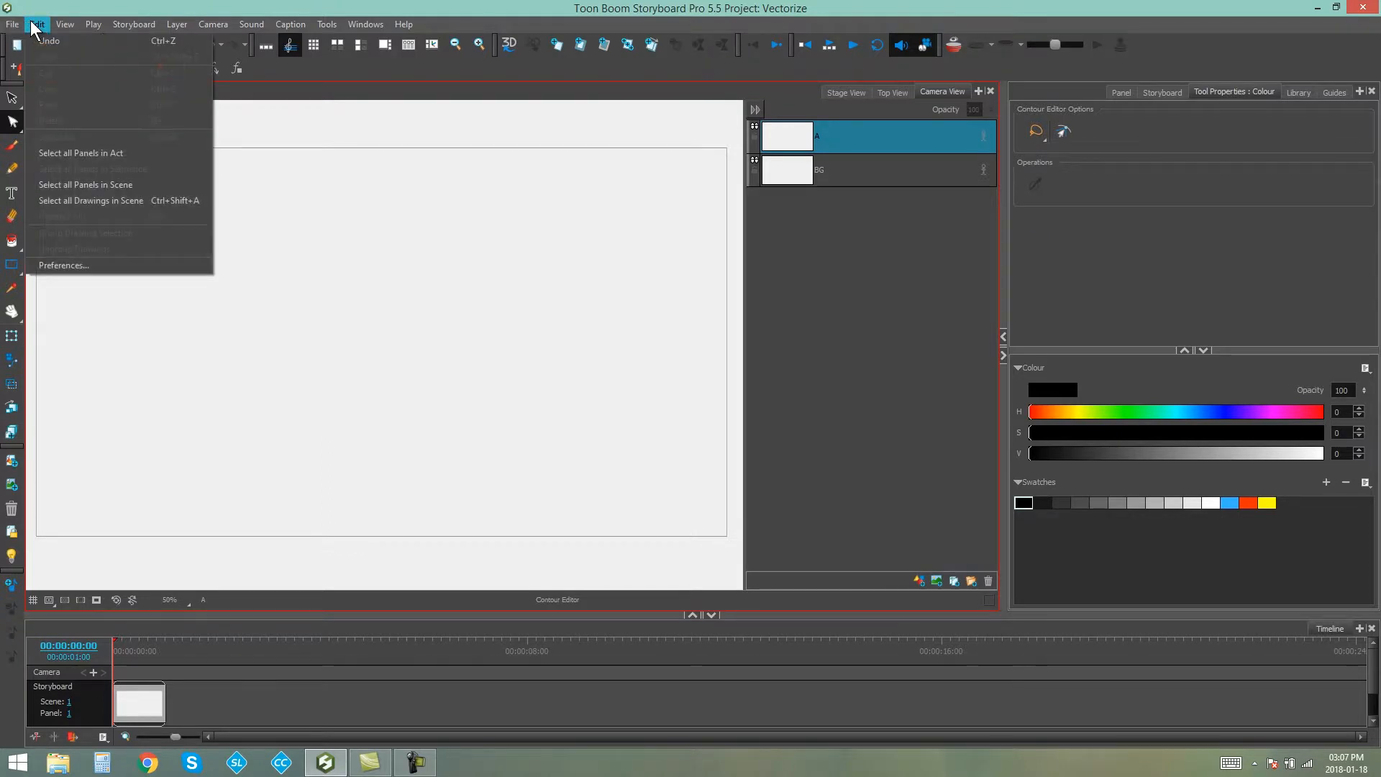
{"action": "mouse_move", "coordinate": [105, 270]}
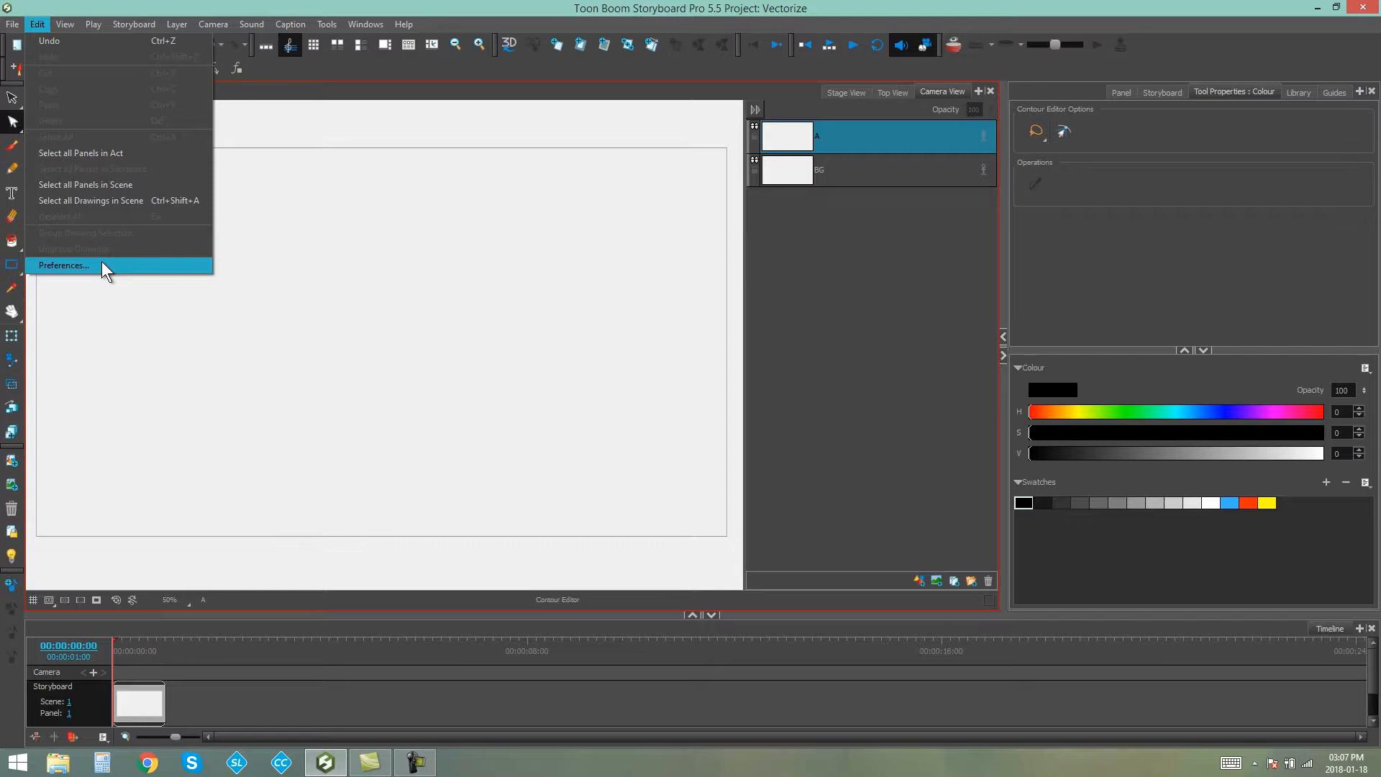
{"action": "left_click", "coordinate": [62, 265]}
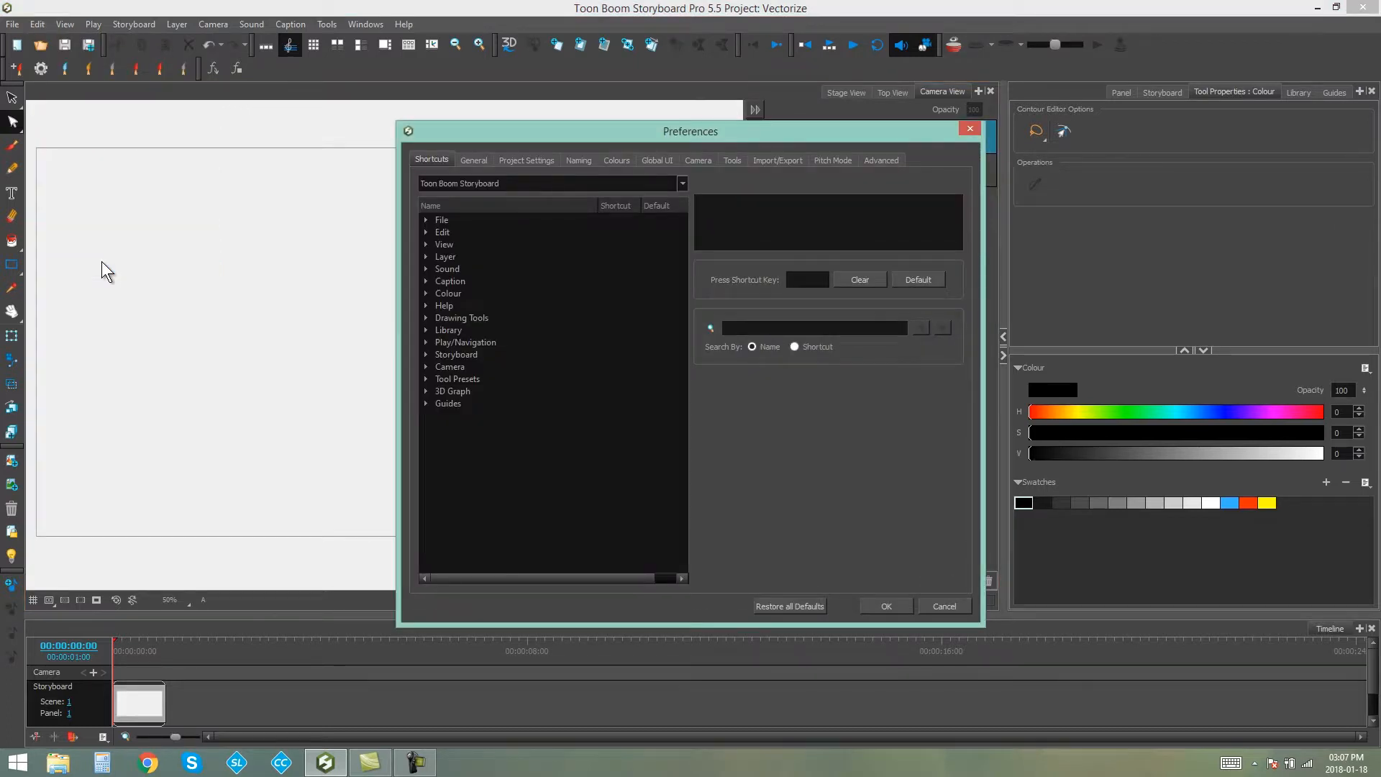
{"action": "left_click", "coordinate": [777, 160]}
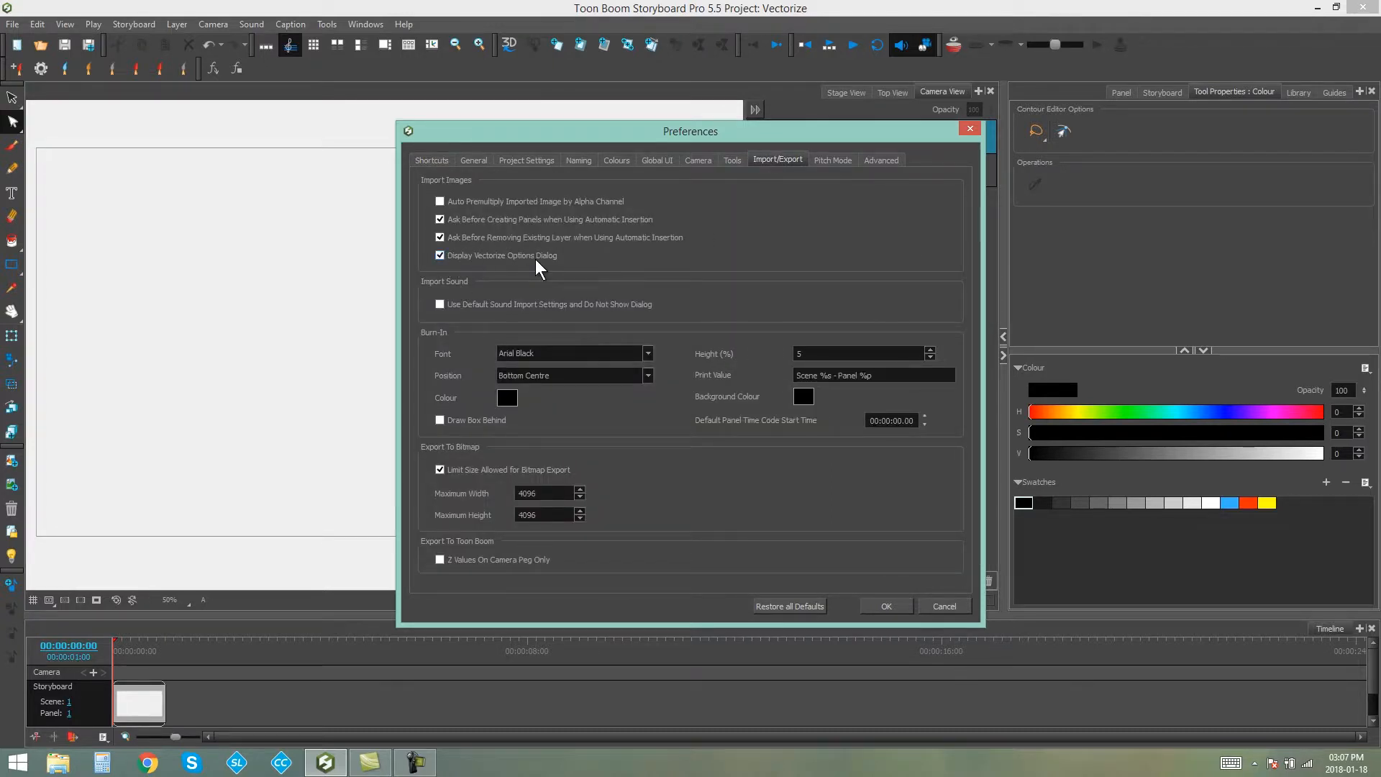
{"action": "mouse_move", "coordinate": [374, 267]}
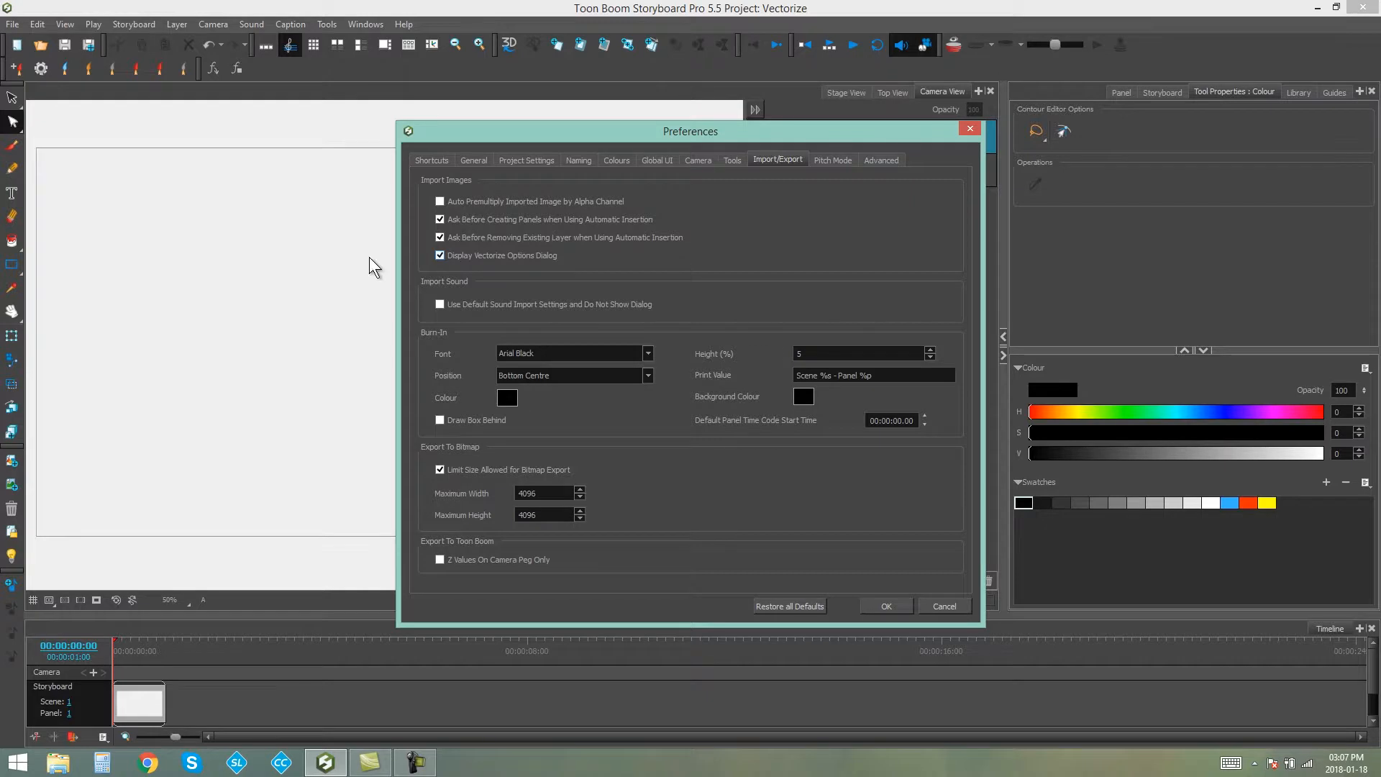
{"action": "left_click", "coordinate": [885, 606]}
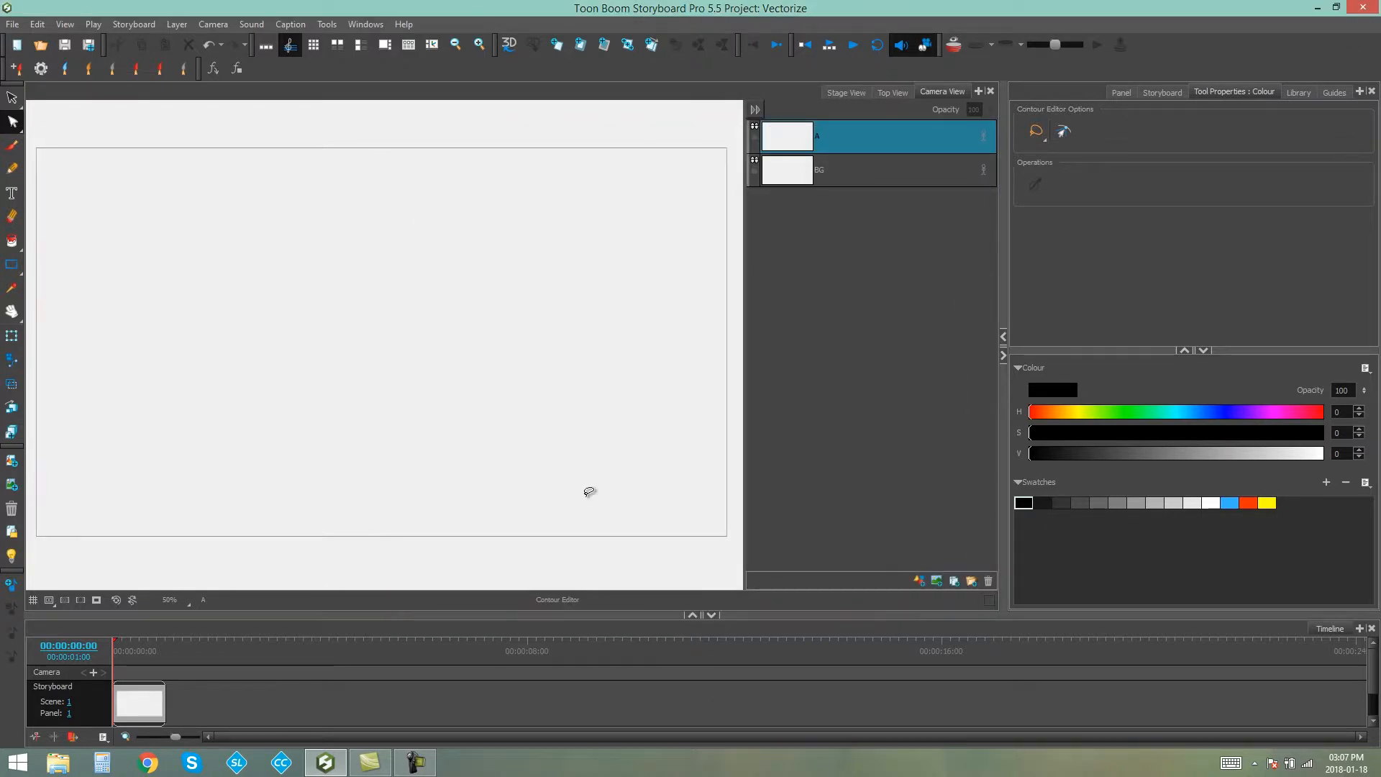
Import images as new scenes, selecting Rocket Rodeo sketches 006-1 and 006-2.
{"action": "left_click", "coordinate": [13, 25]}
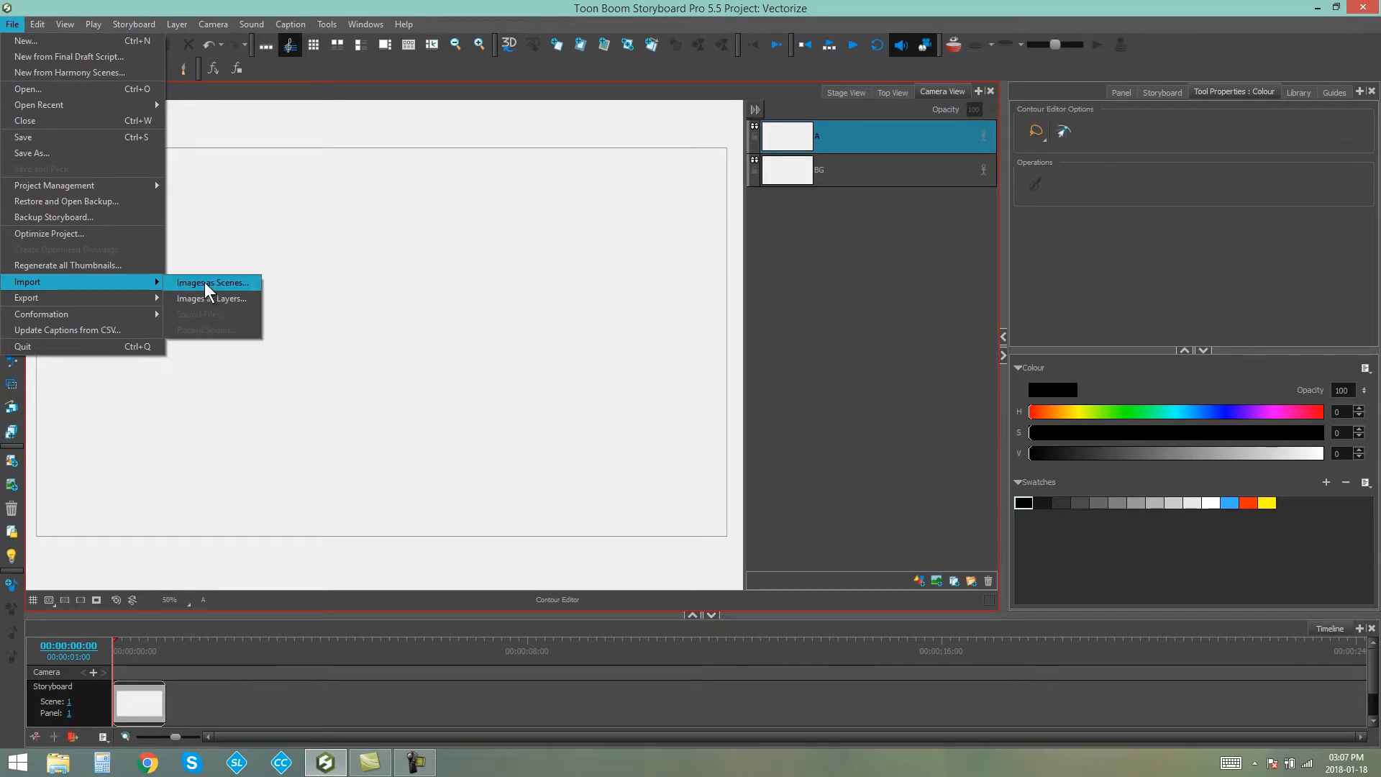
{"action": "mouse_move", "coordinate": [211, 298]}
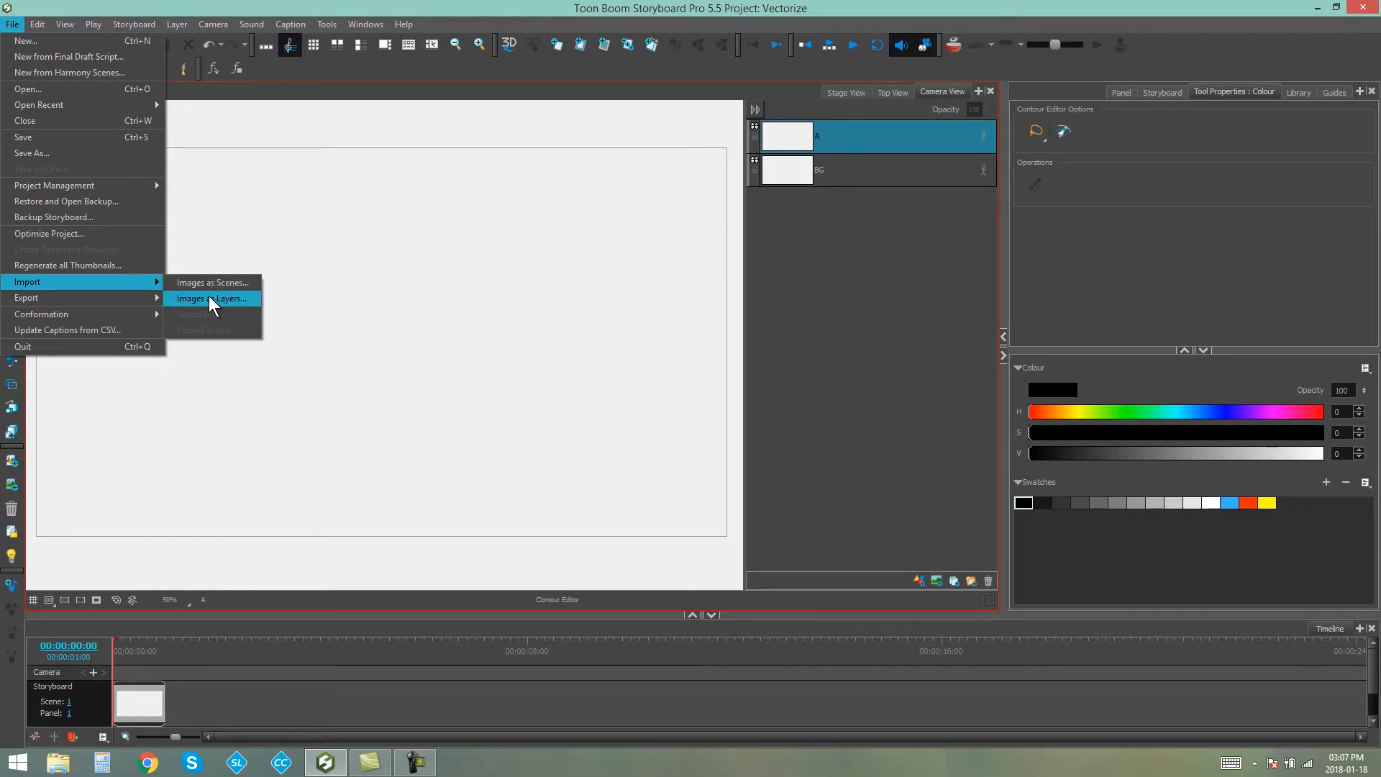
{"action": "left_click", "coordinate": [212, 298]}
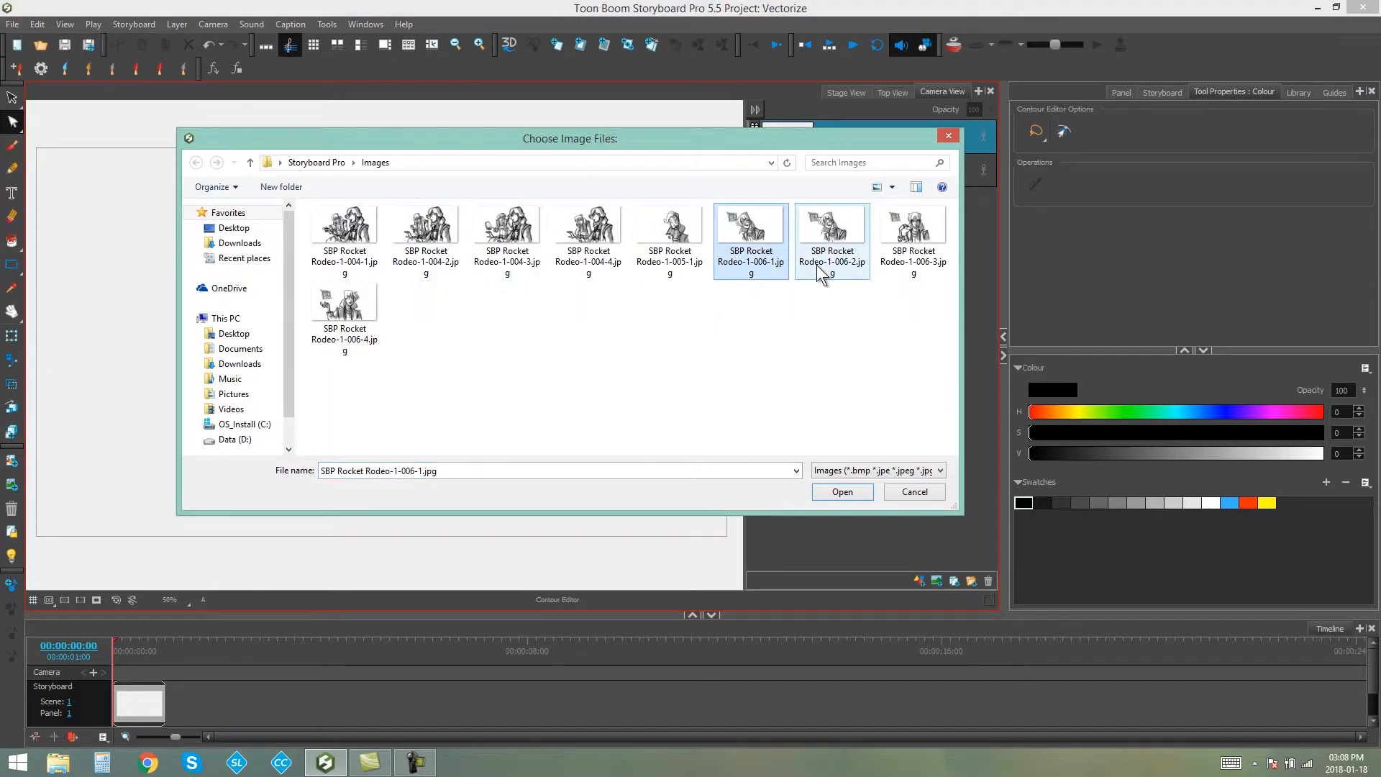
{"action": "left_click", "coordinate": [842, 492]}
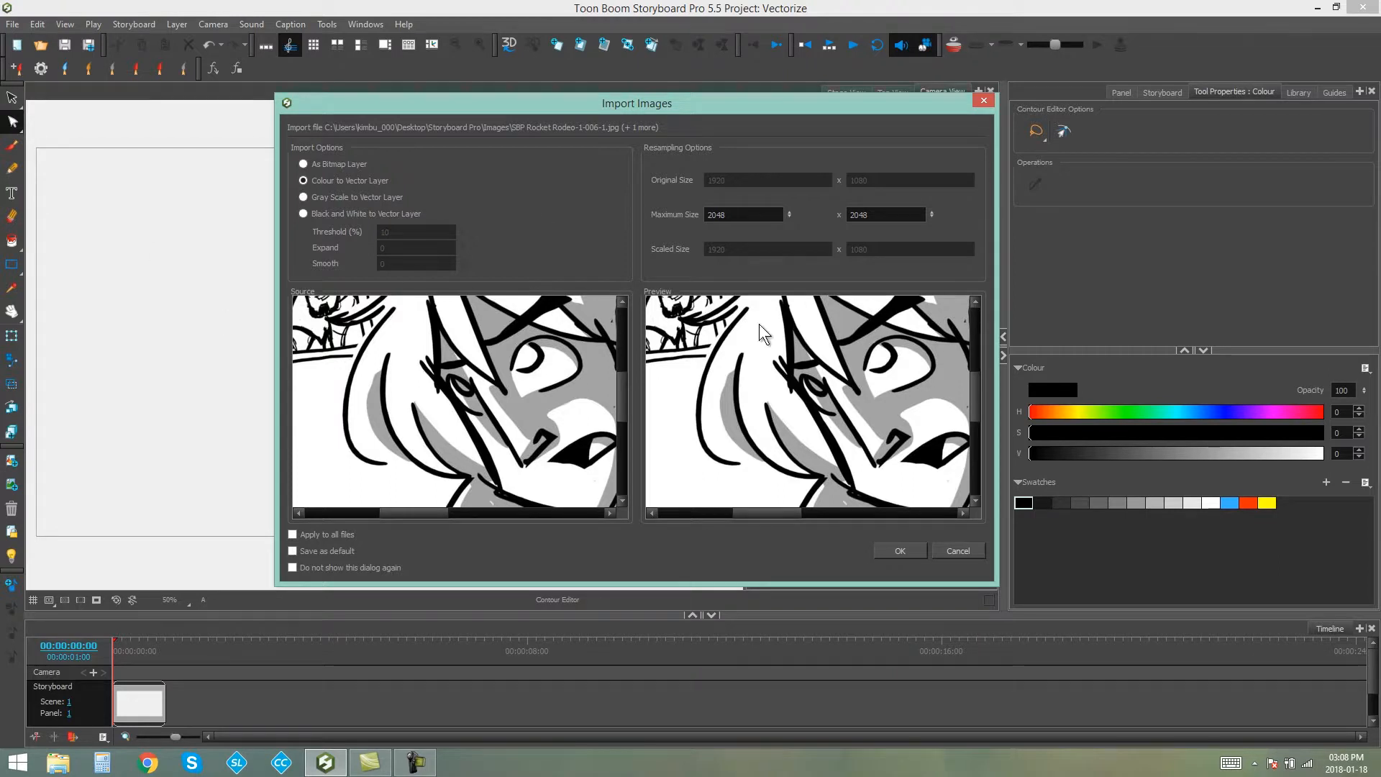
{"action": "mouse_move", "coordinate": [778, 319]}
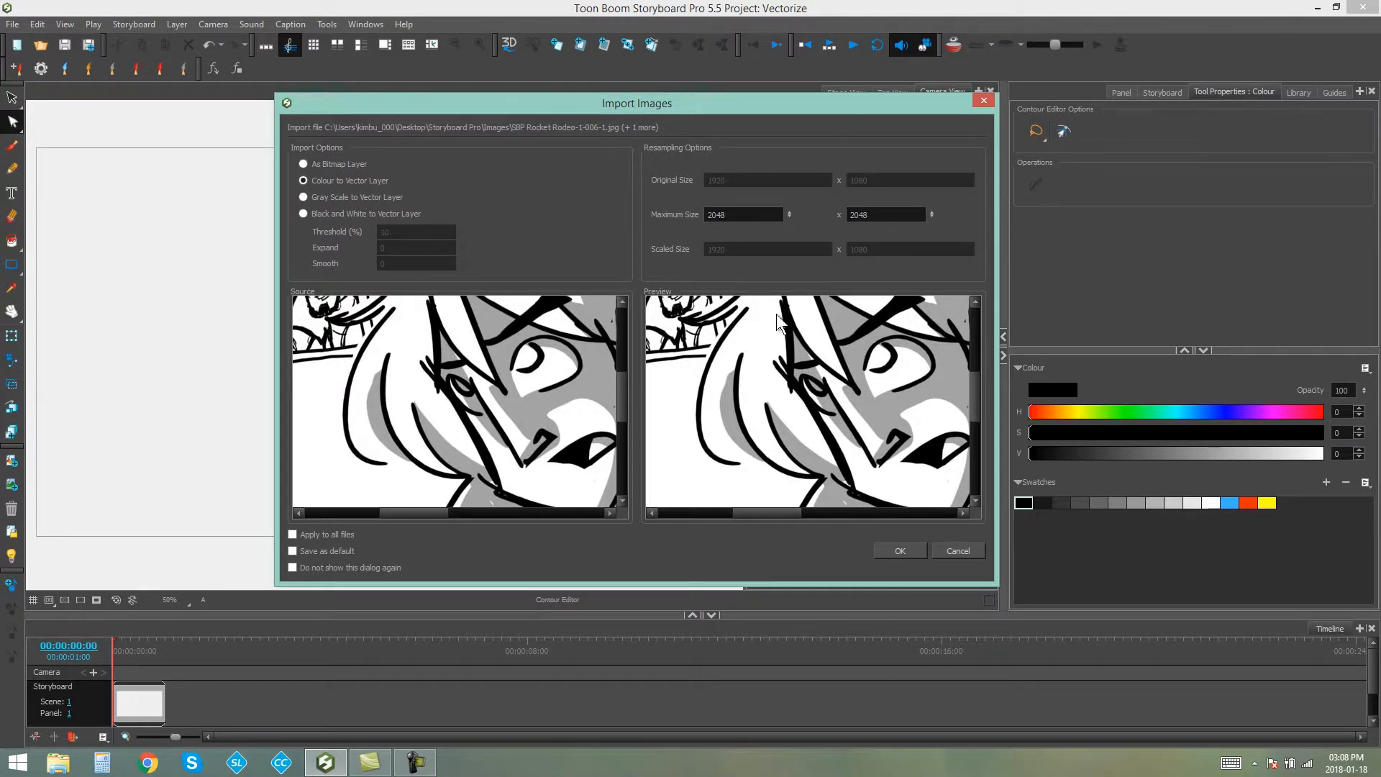
{"action": "mouse_move", "coordinate": [700, 228]}
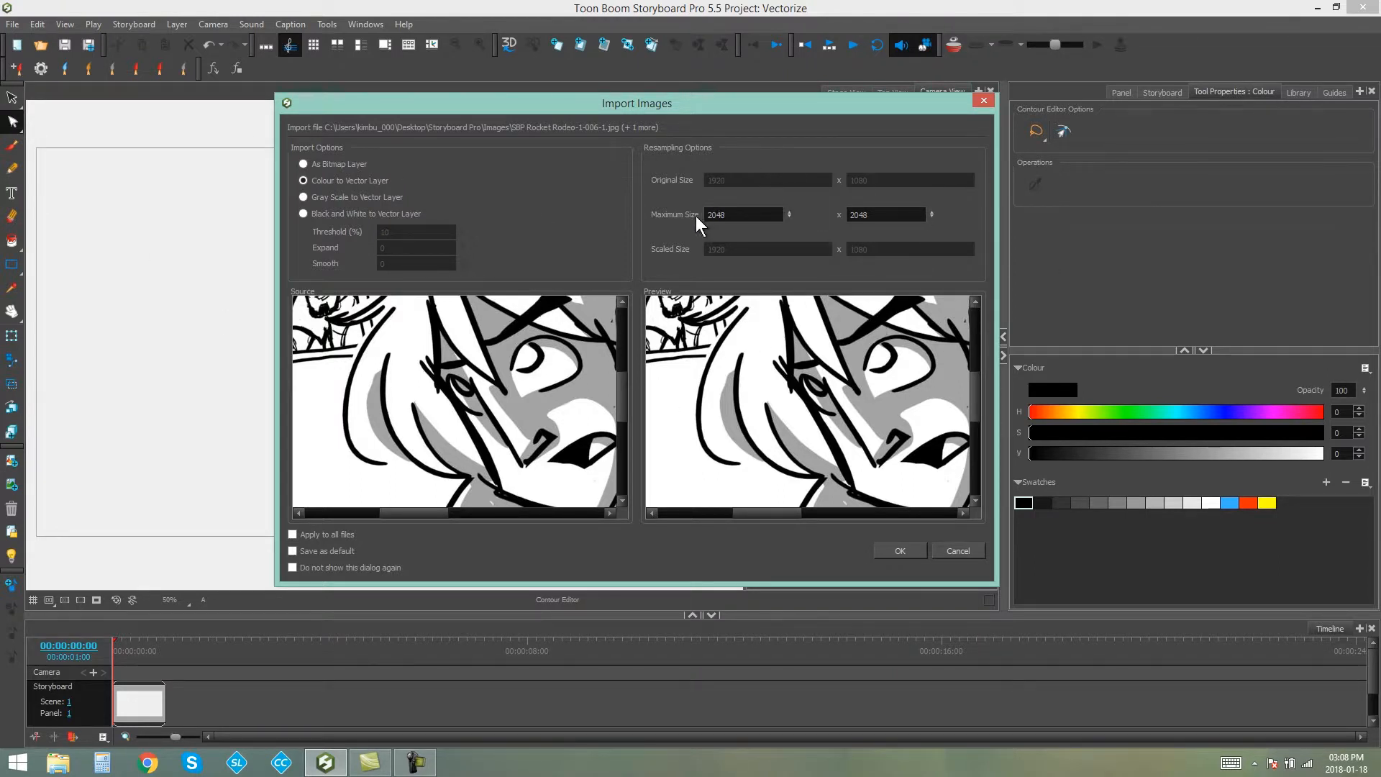
Import at 1920 x 1080 as Gray Scale to Vector Layer, applied to all files without showing again.
{"action": "left_click", "coordinate": [743, 214]}
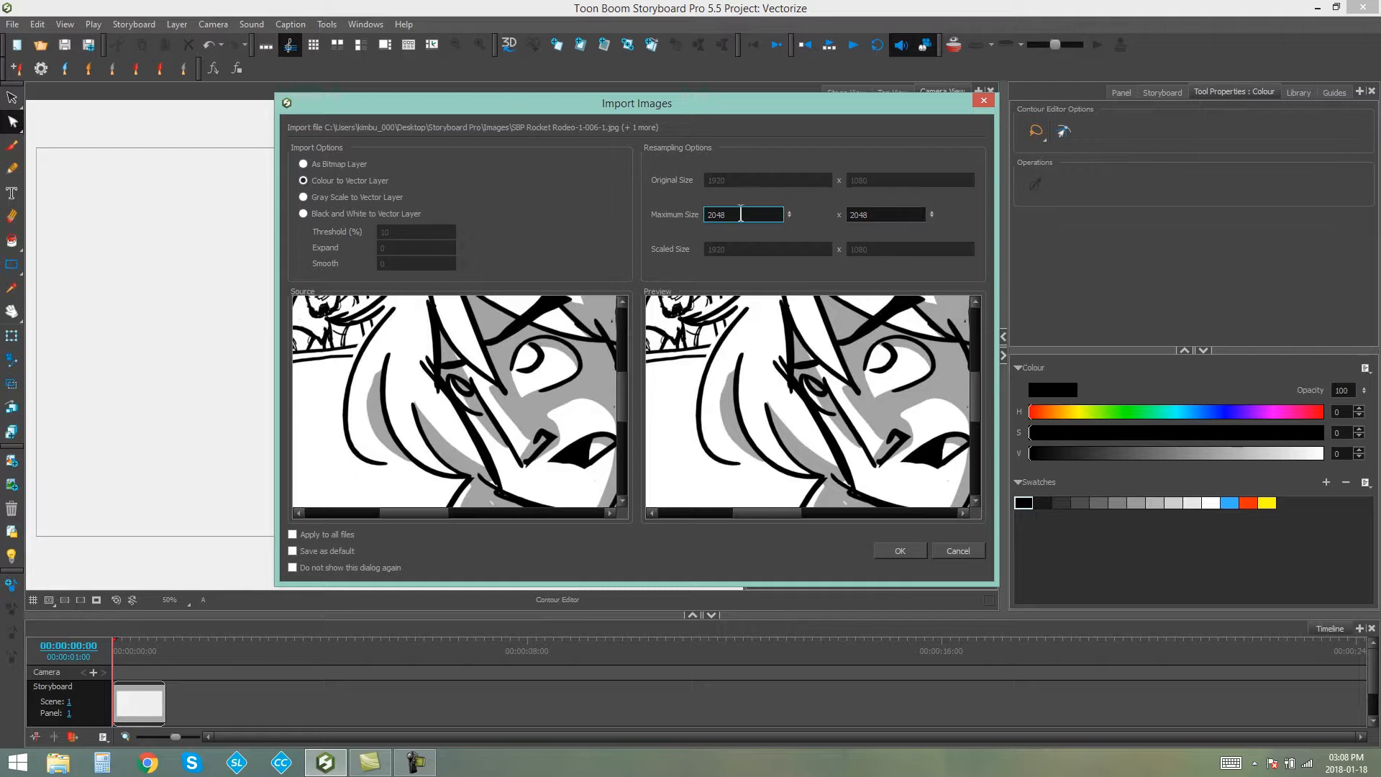
{"action": "left_click", "coordinate": [885, 215]}
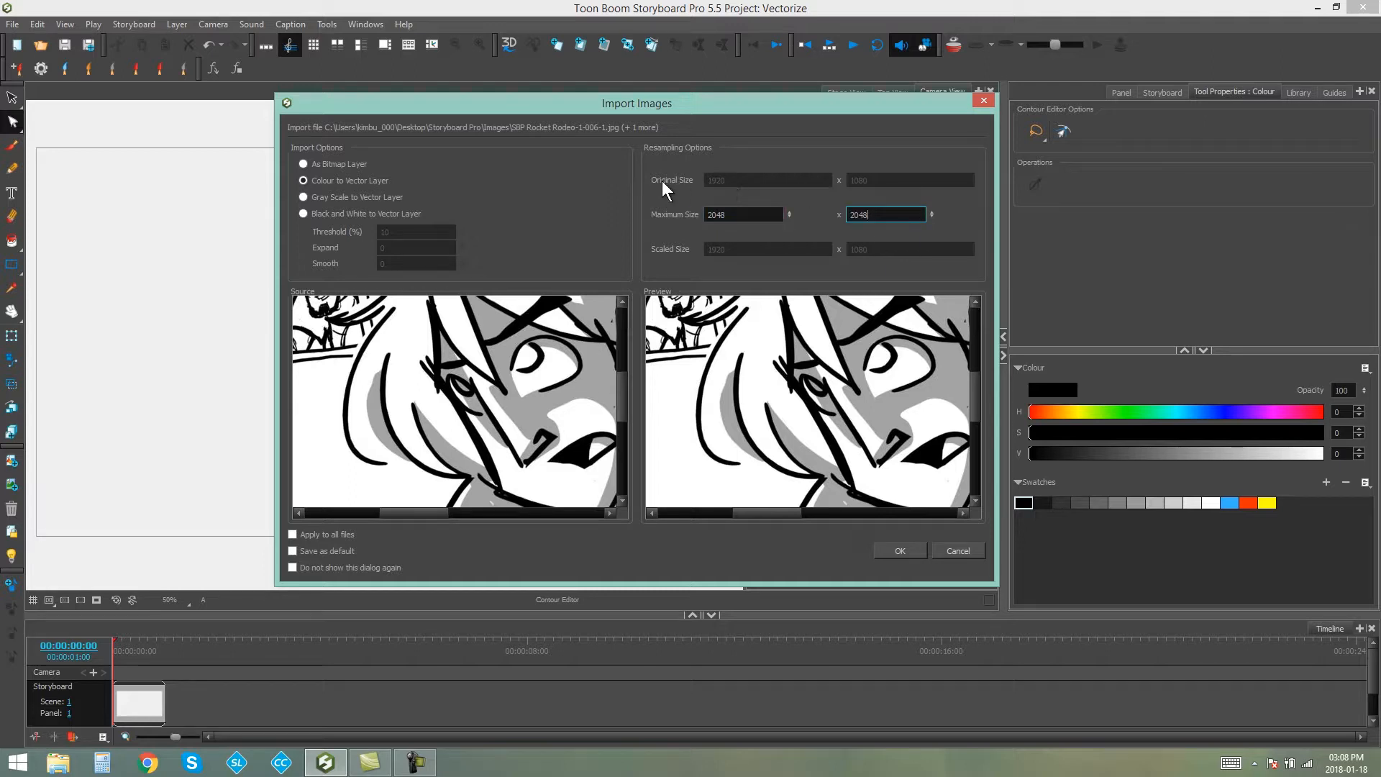
{"action": "mouse_move", "coordinate": [721, 186]}
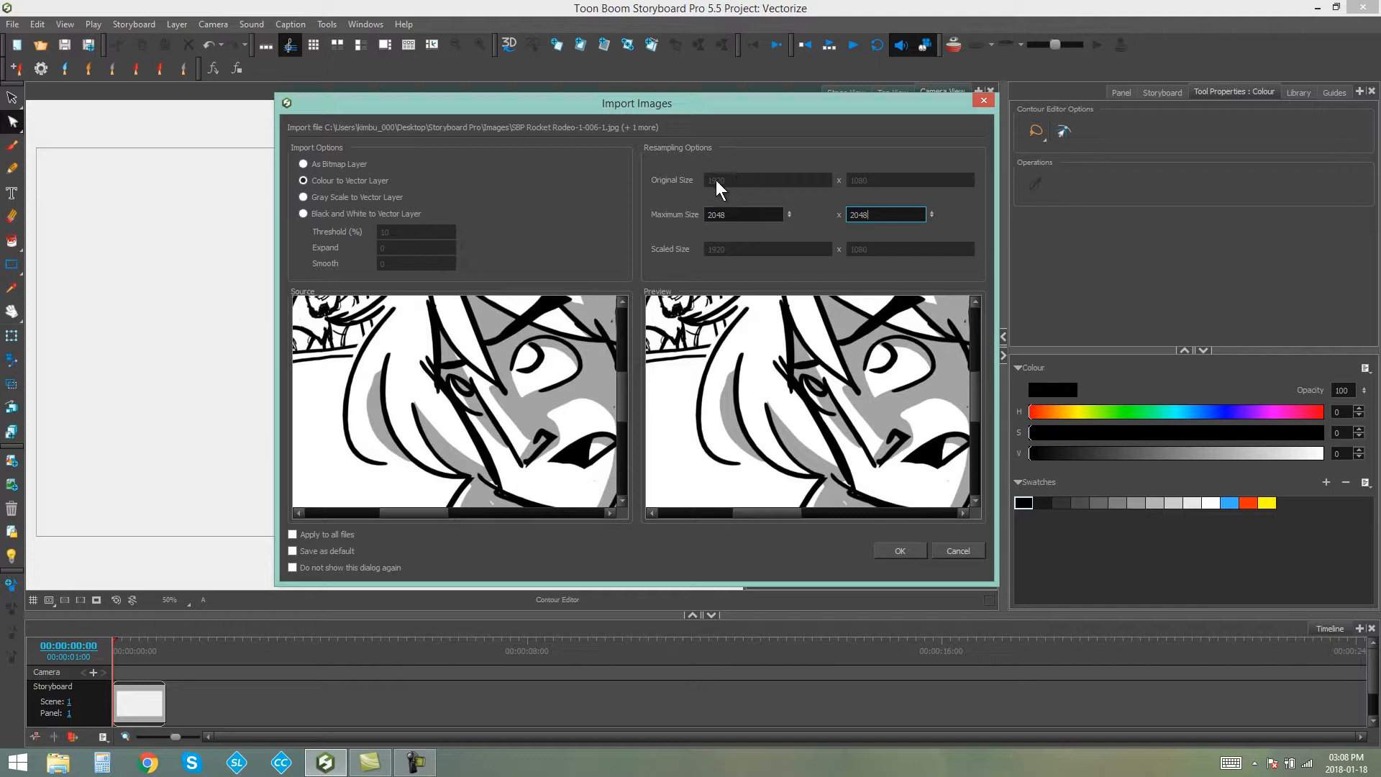
{"action": "mouse_move", "coordinate": [888, 186]}
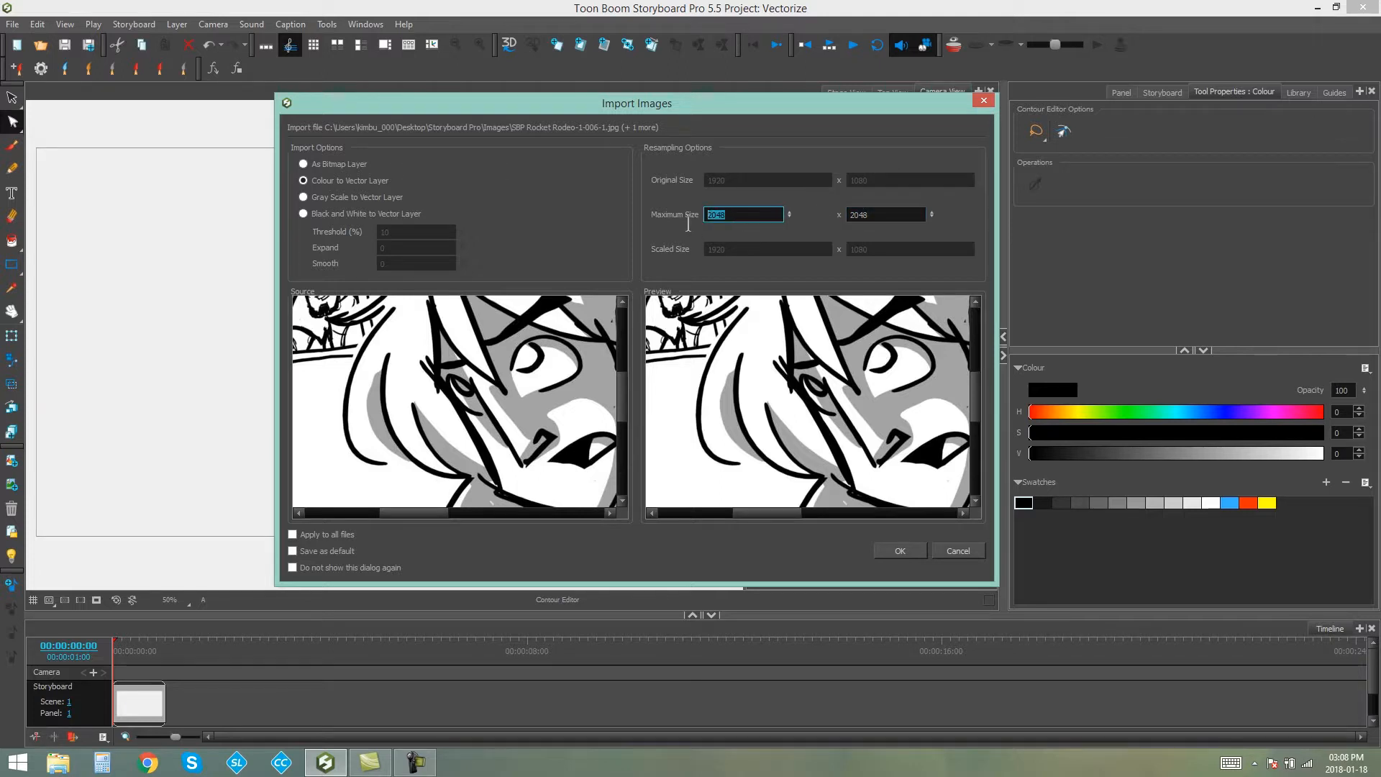
{"action": "mouse_move", "coordinate": [661, 217]}
{"action": "type", "text": "1080"}
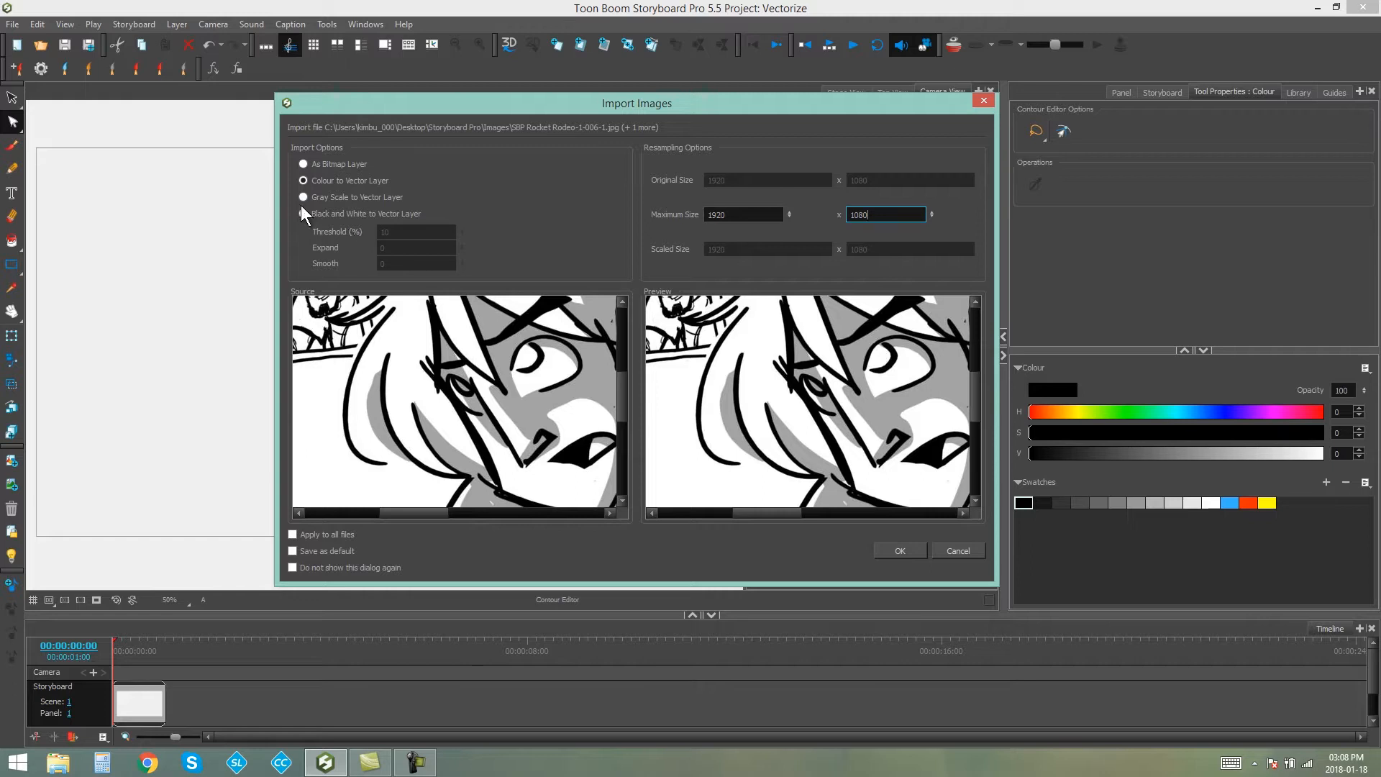
{"action": "left_click", "coordinate": [304, 197]}
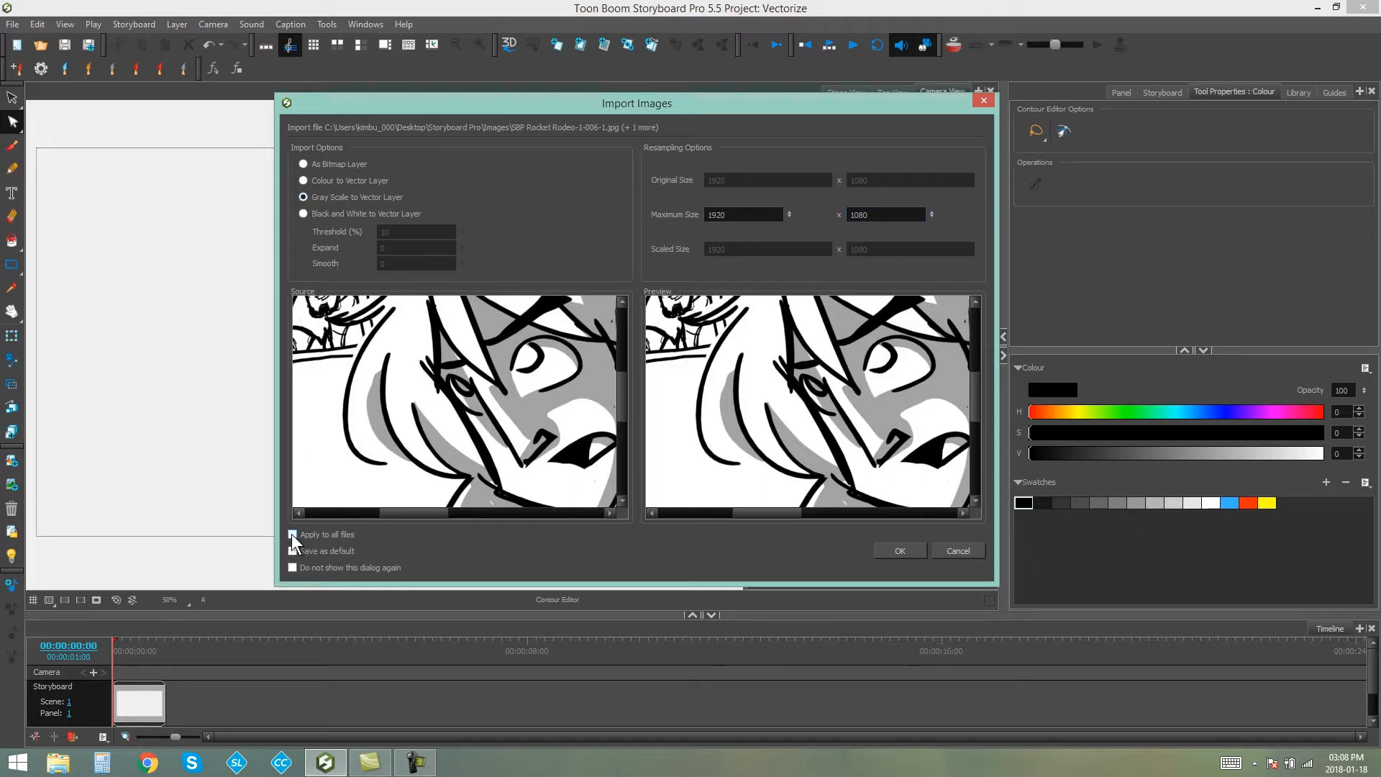
{"action": "left_click", "coordinate": [293, 534]}
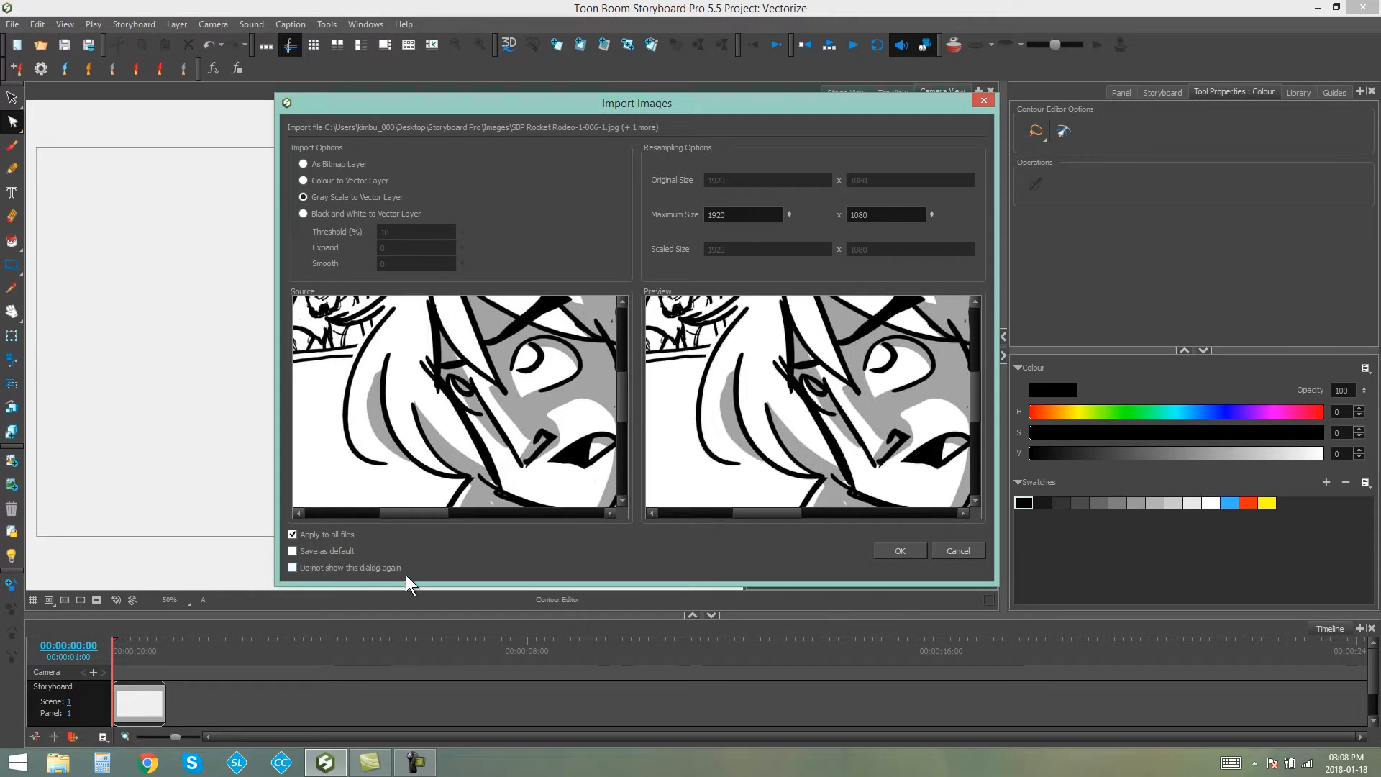
{"action": "left_click", "coordinate": [293, 567]}
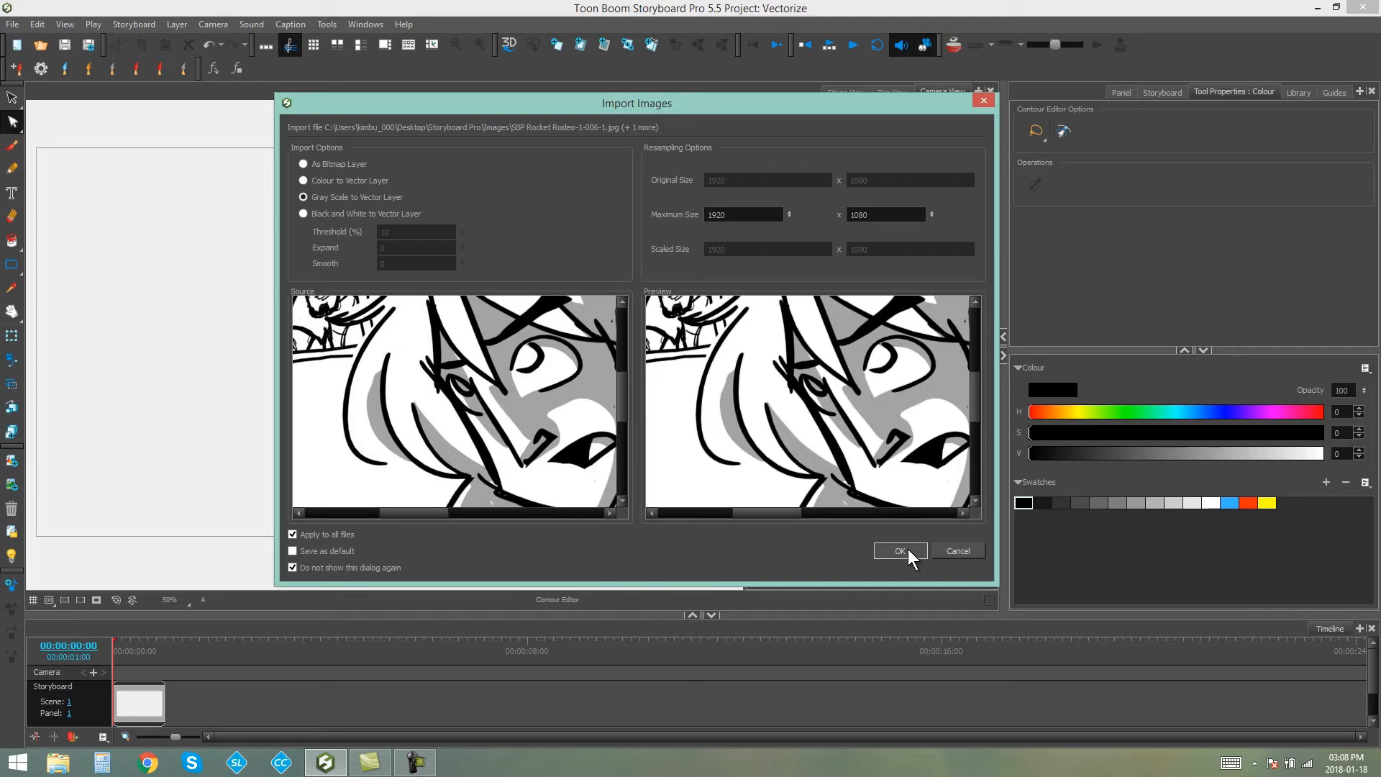
{"action": "left_click", "coordinate": [898, 551]}
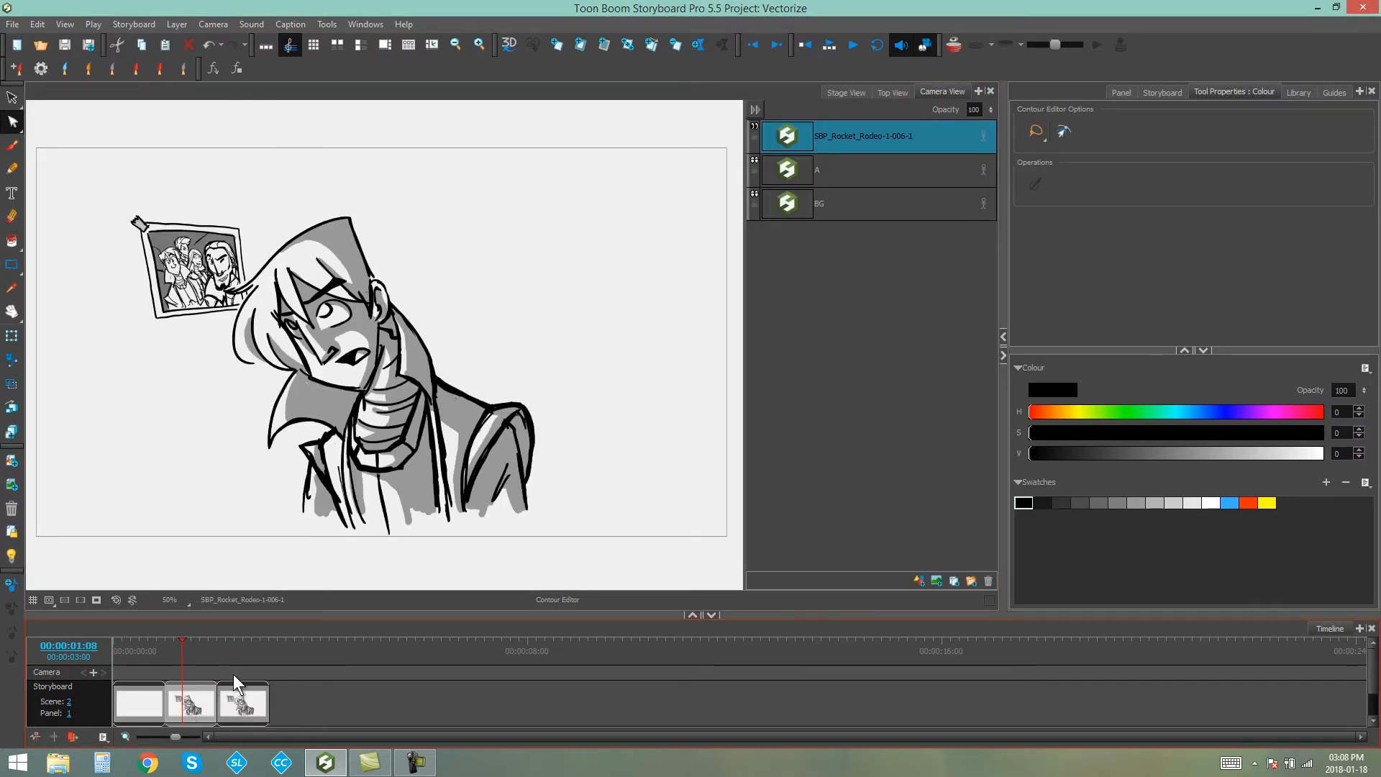
Show scene 3 holding the second sketch, Rocket Rodeo 006-2.
{"action": "left_click", "coordinate": [233, 704]}
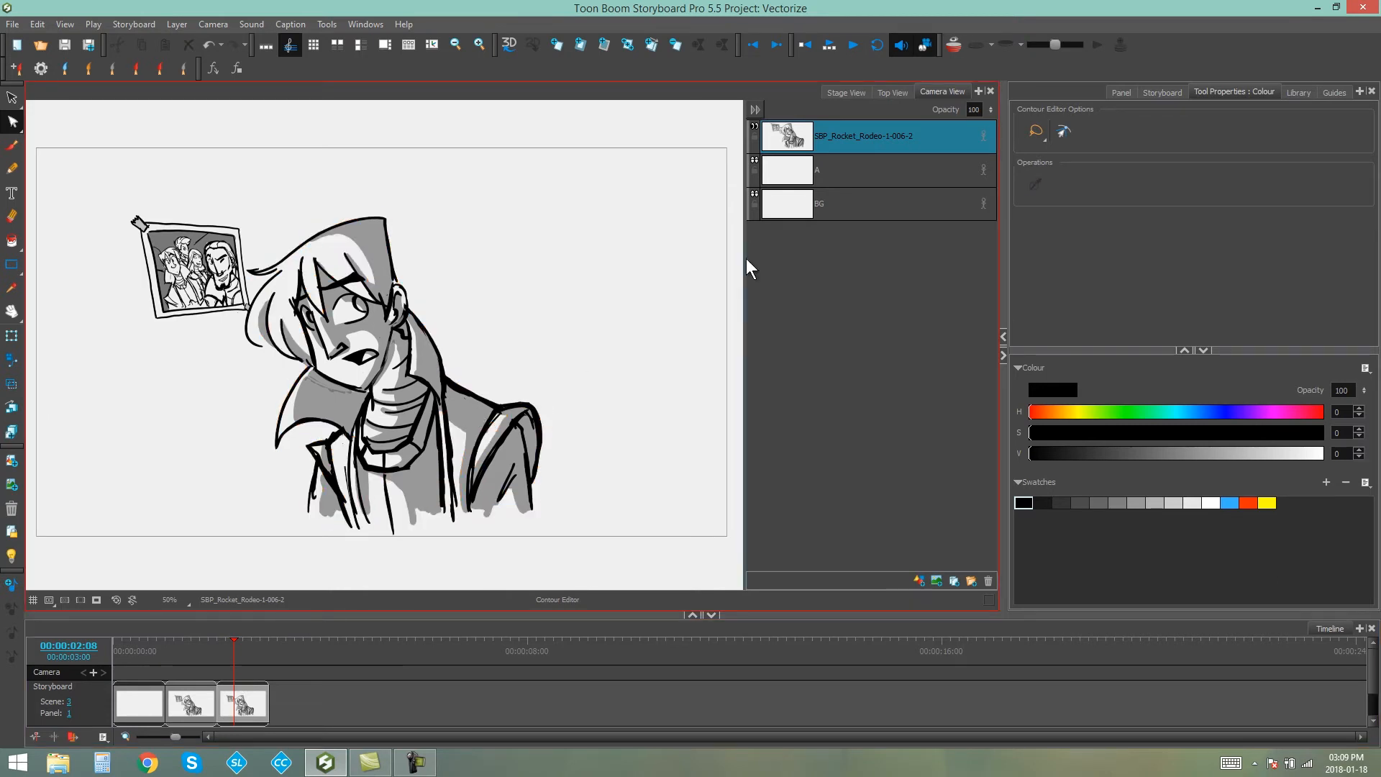
{"action": "mouse_move", "coordinate": [511, 192]}
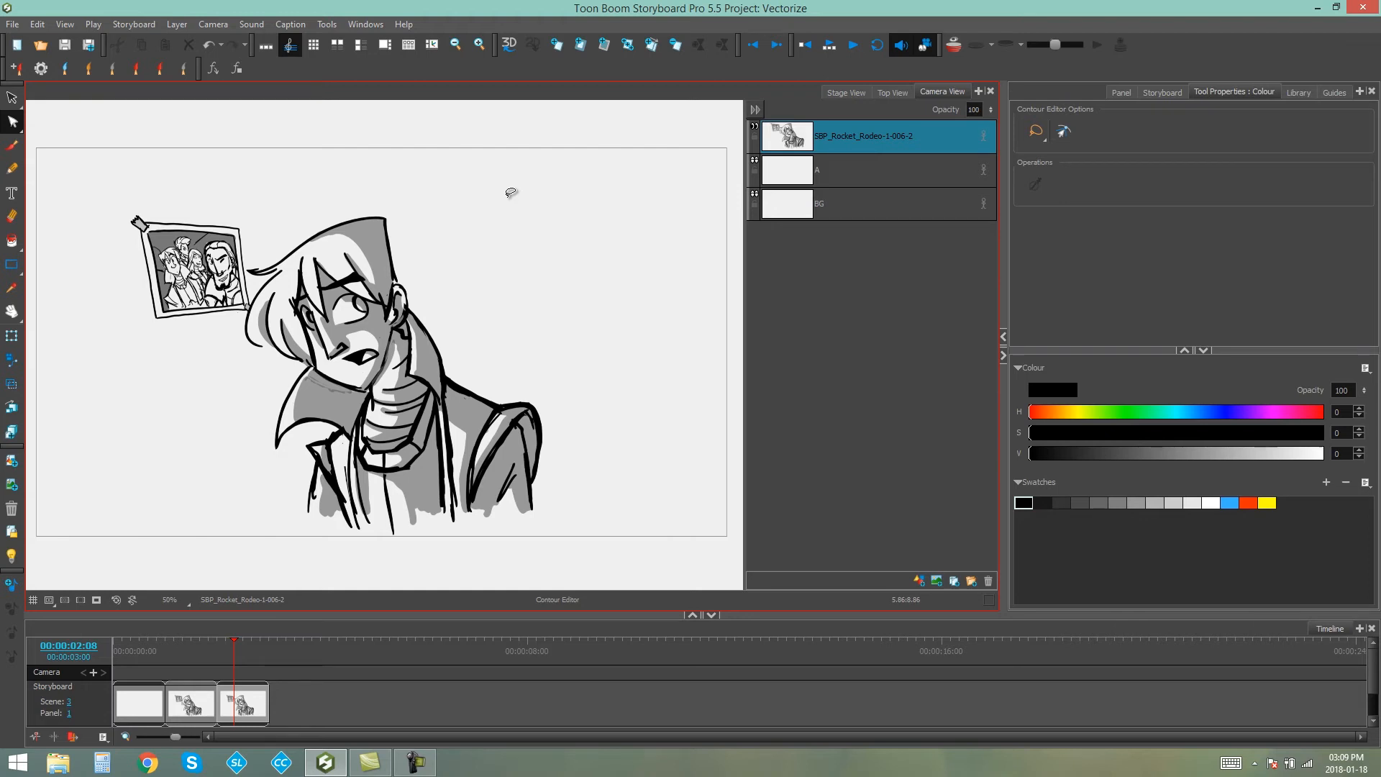
{"action": "mouse_move", "coordinate": [496, 197]}
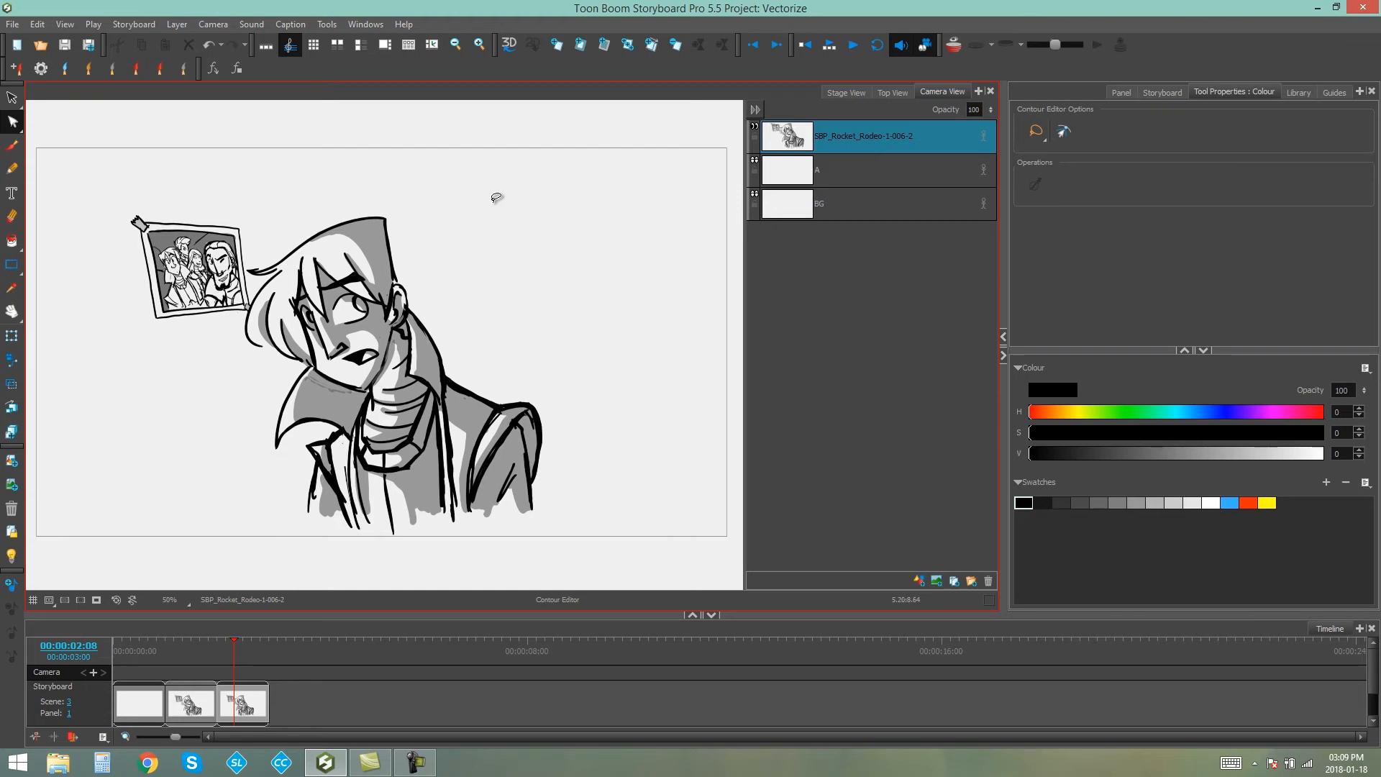